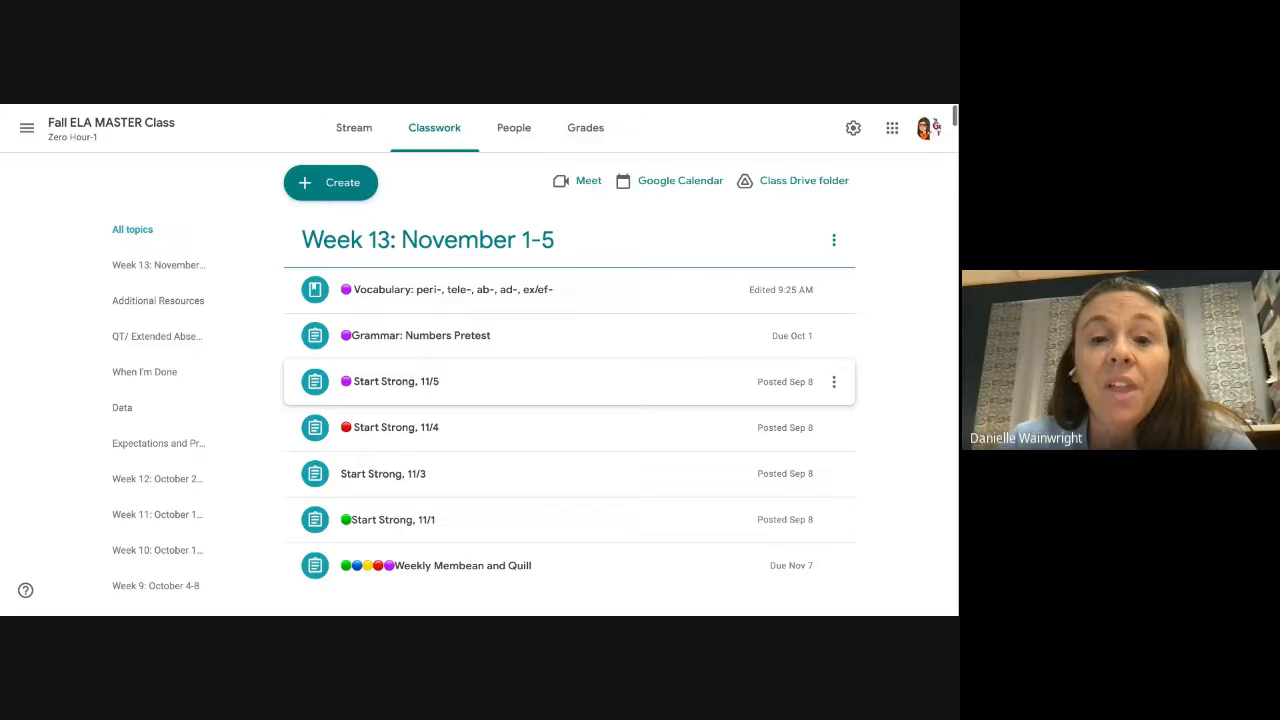
Scroll the Classwork page past Week 13 to the Additional Resources topic with the November agenda
{"action": "scroll", "scroll_direction": "down", "scroll_amount": 3}
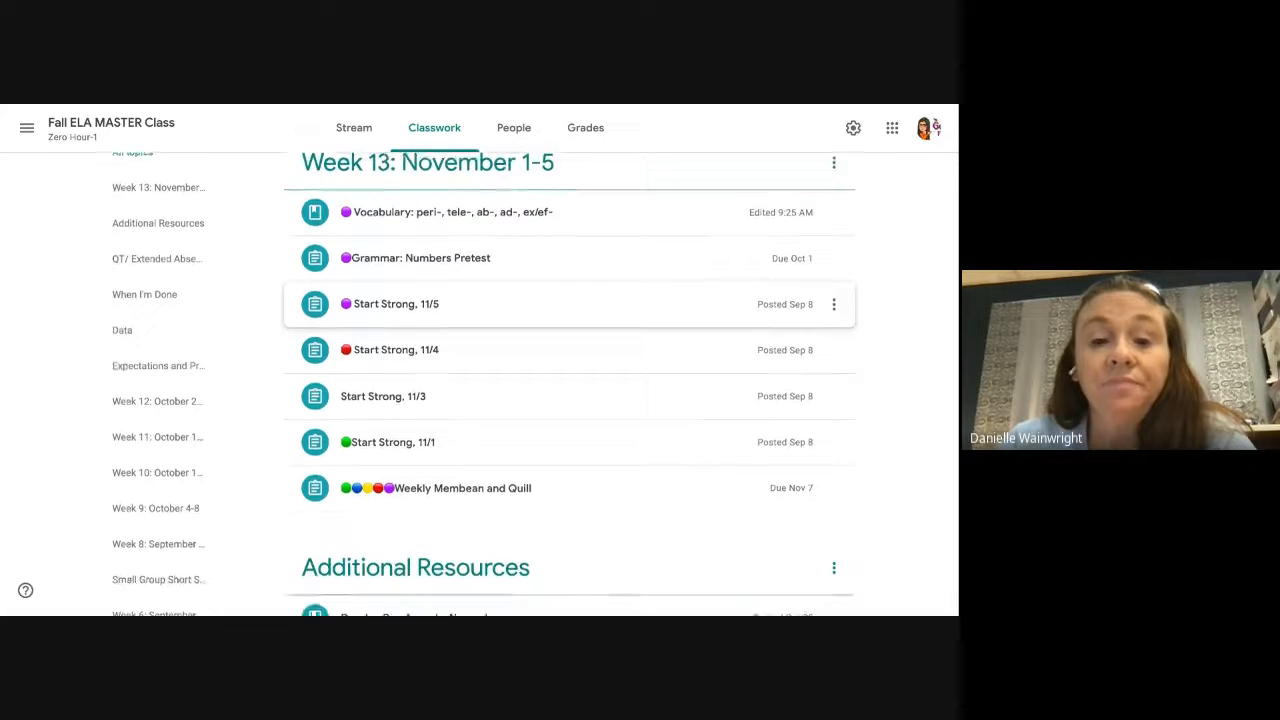
{"action": "scroll", "scroll_direction": "down", "scroll_amount": 3}
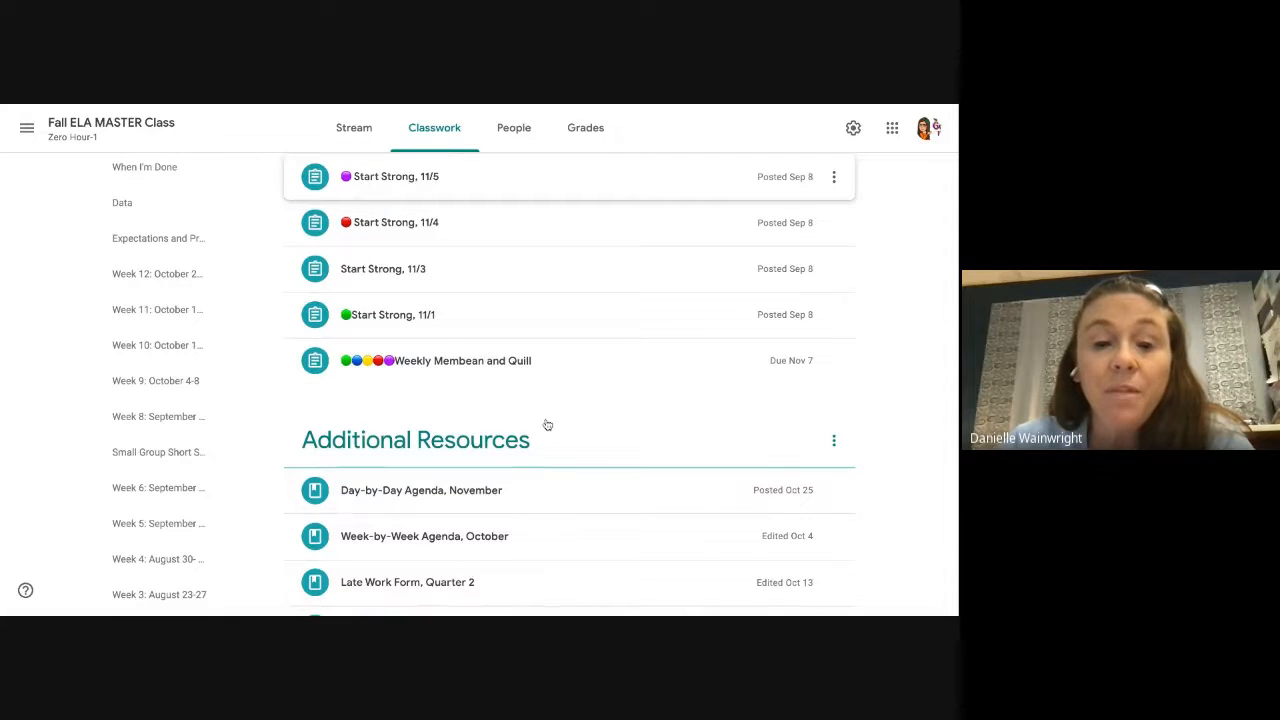
{"action": "scroll", "scroll_direction": "down", "scroll_amount": 3}
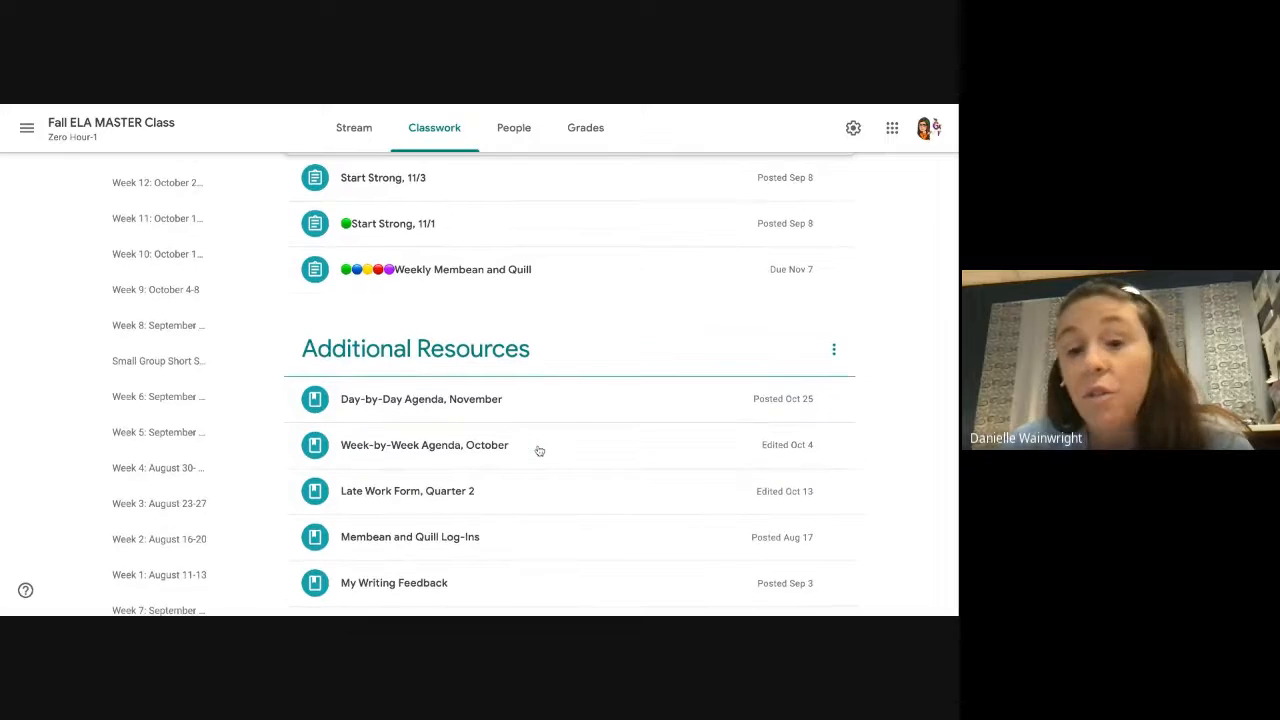
{"action": "mouse_move", "coordinate": [518, 414]}
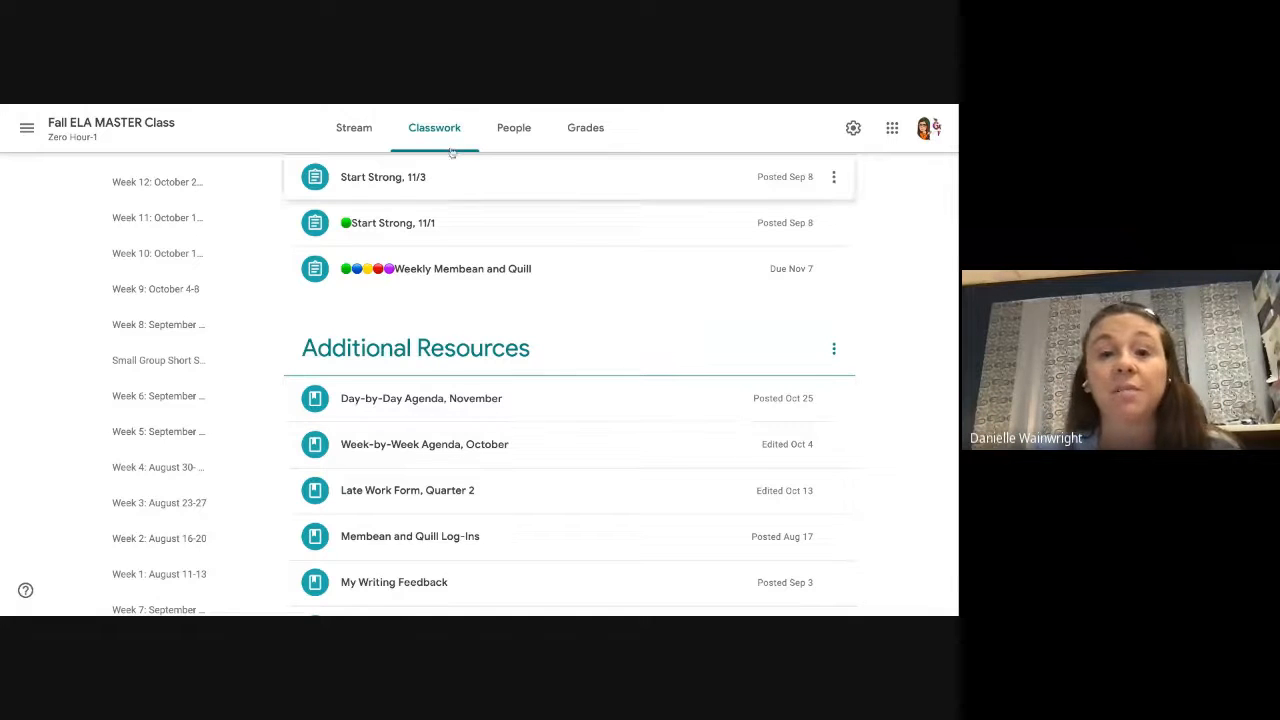
{"action": "mouse_move", "coordinate": [504, 408]}
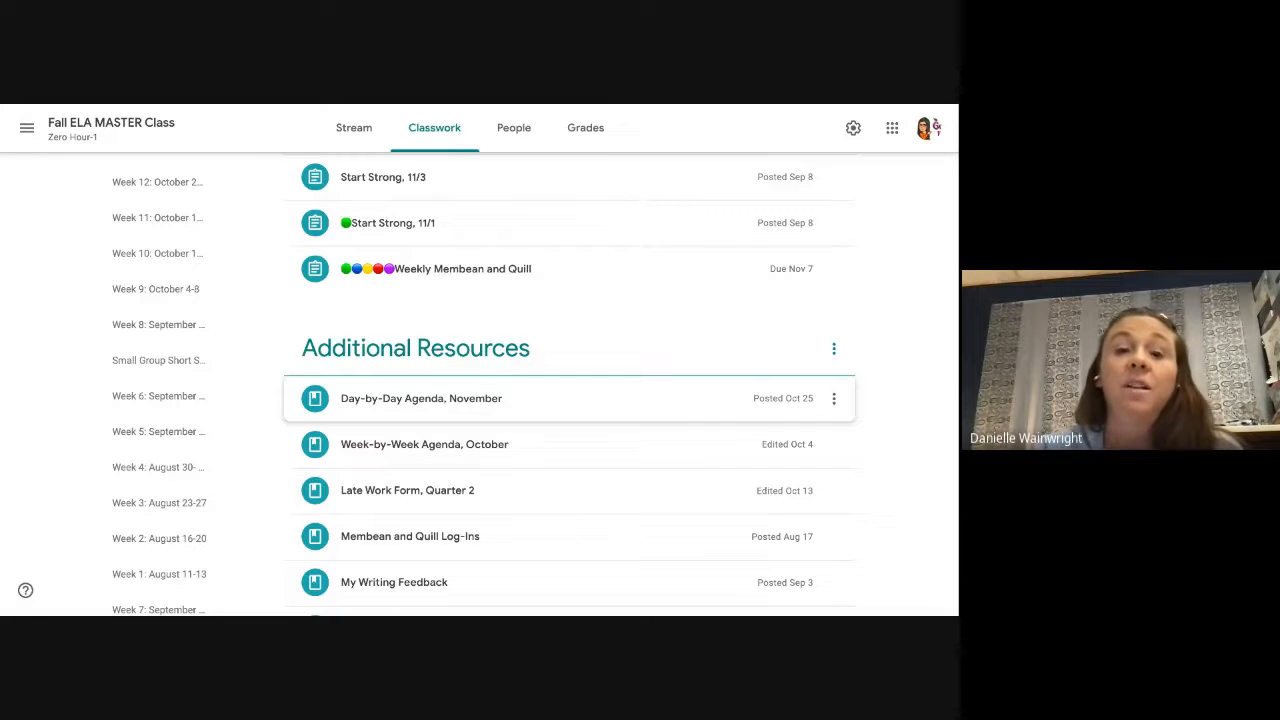
{"action": "scroll", "scroll_direction": "up", "scroll_amount": 3}
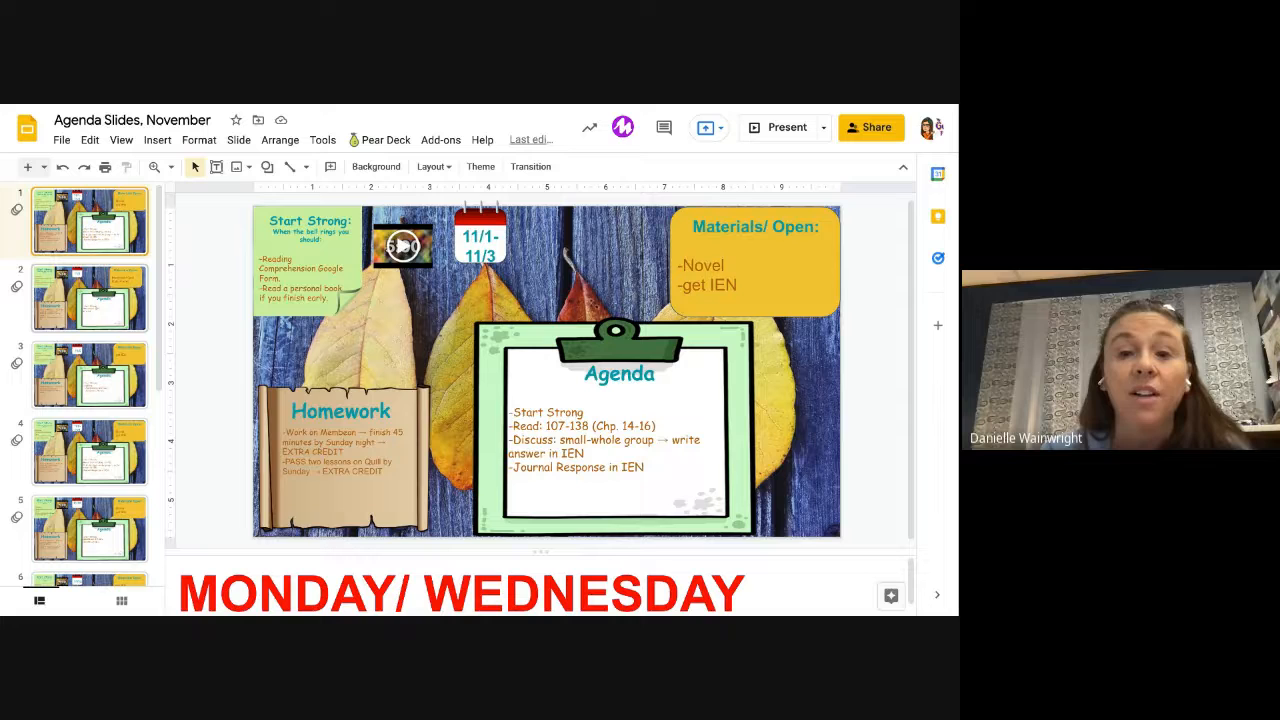
Page through the November agenda filmstrip to the Monday/Tuesday 11/8–11/9 slide
{"action": "left_click", "coordinate": [88, 296]}
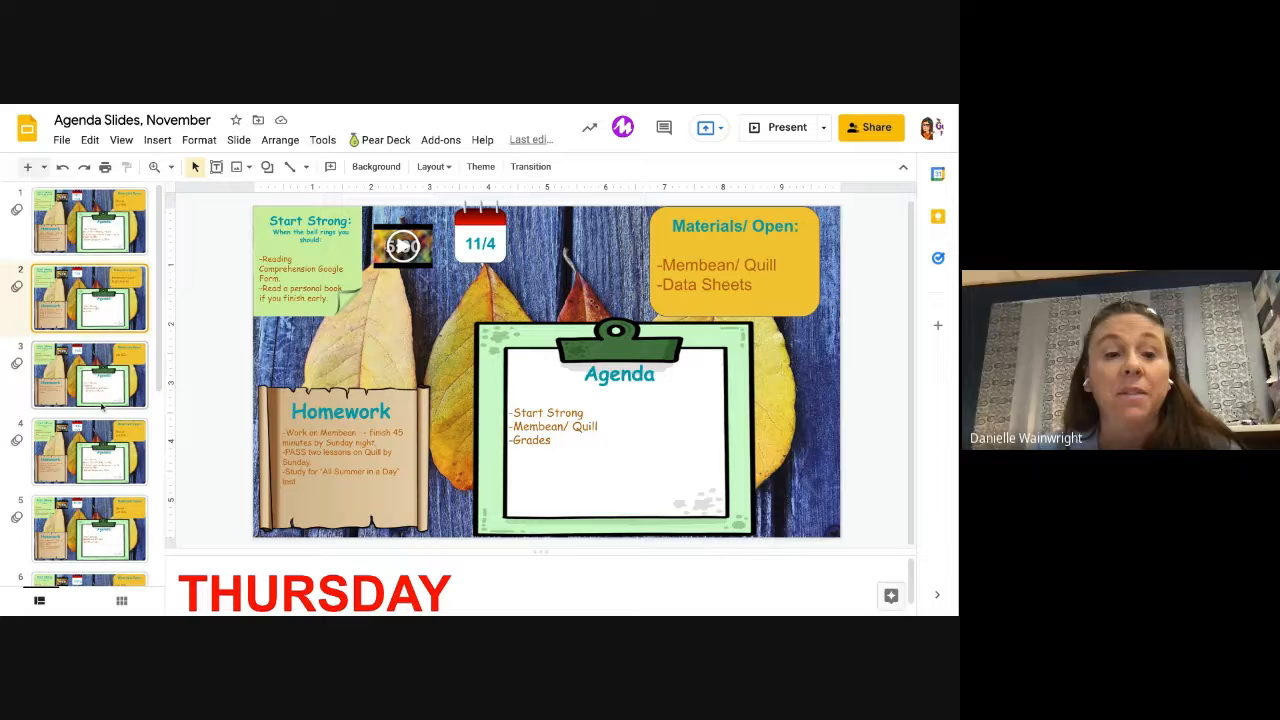
{"action": "left_click", "coordinate": [88, 452]}
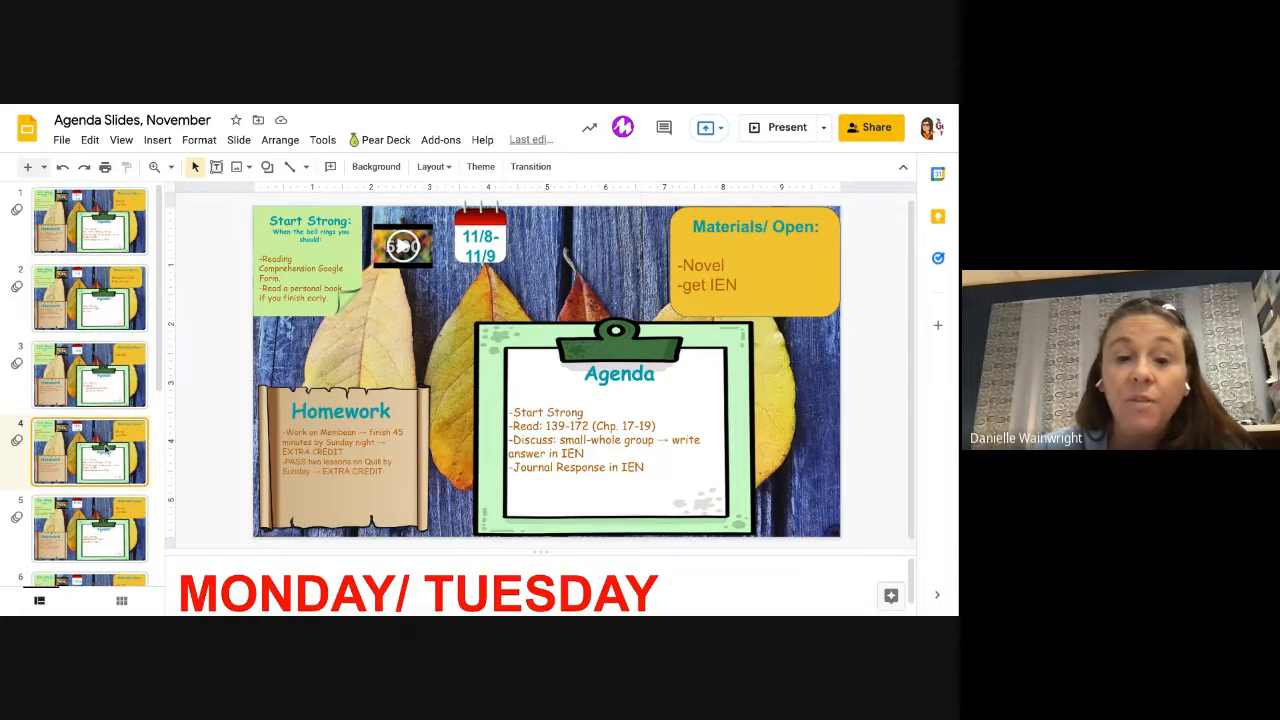
{"action": "left_click", "coordinate": [88, 374]}
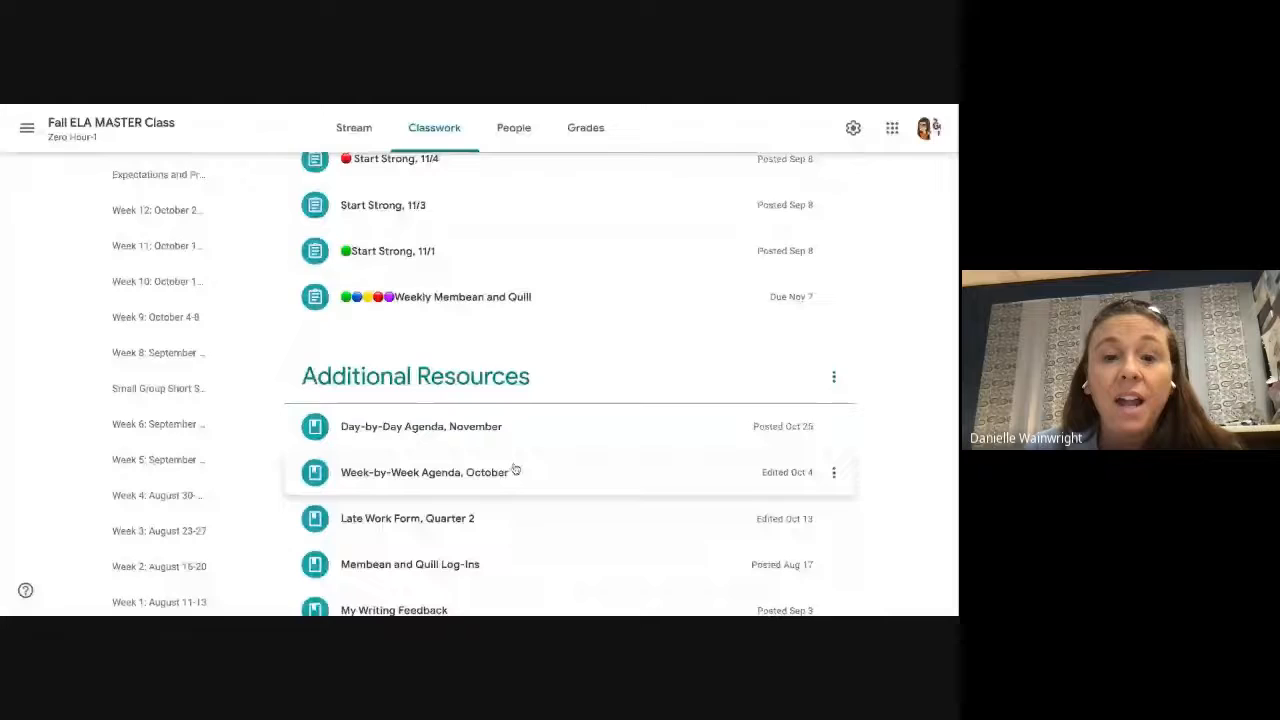
Open the Individual Writing Scores spreadsheet from the Data topic
{"action": "scroll", "scroll_direction": "down", "scroll_amount": 3}
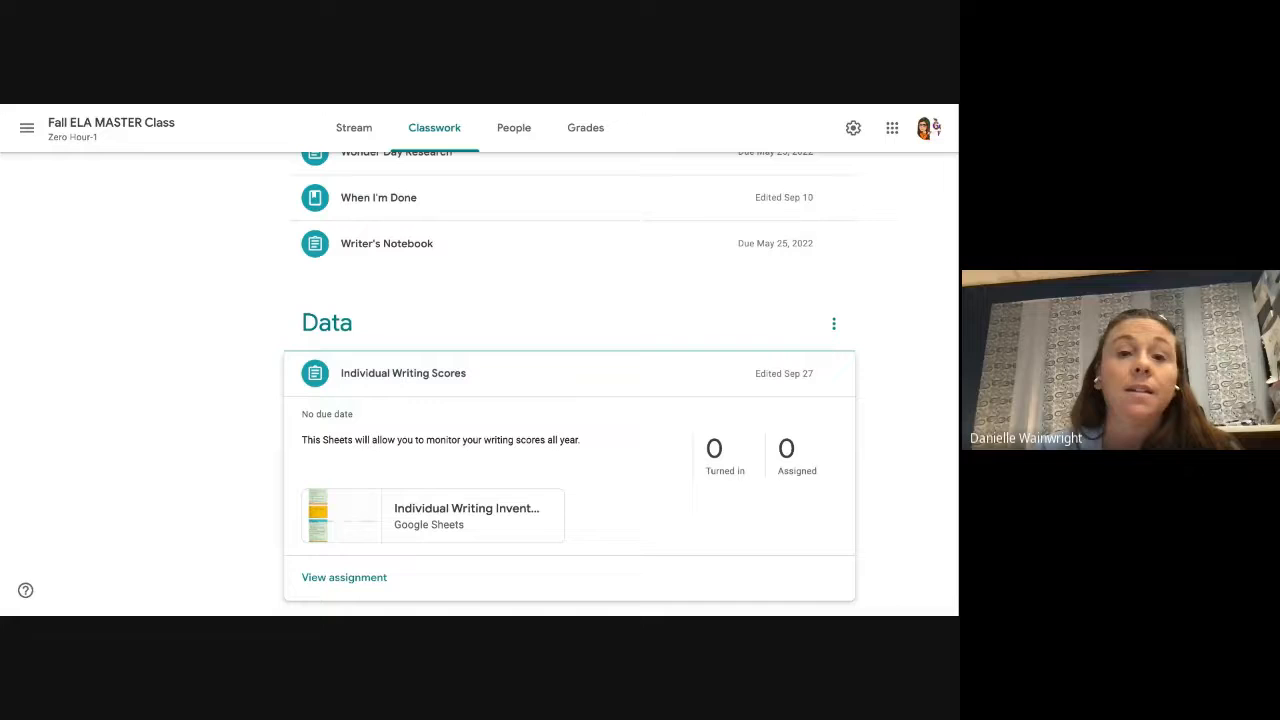
{"action": "left_click", "coordinate": [432, 516]}
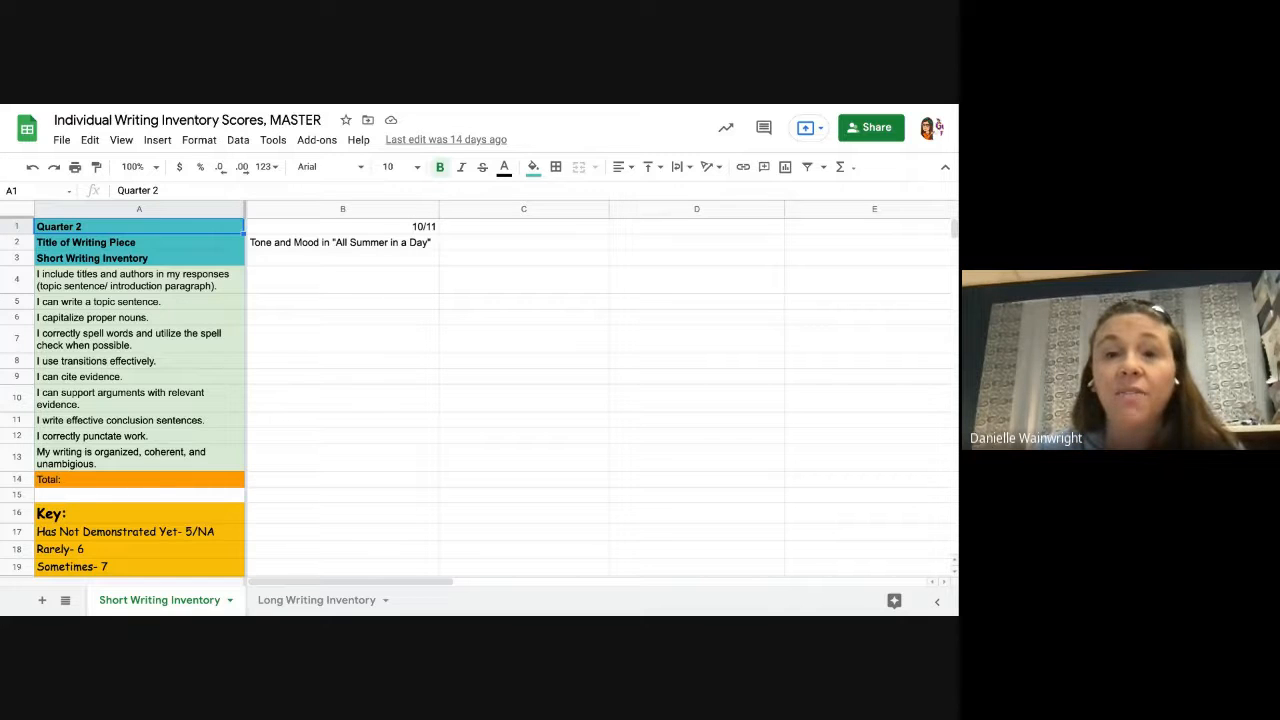
{"action": "left_click", "coordinate": [342, 318]}
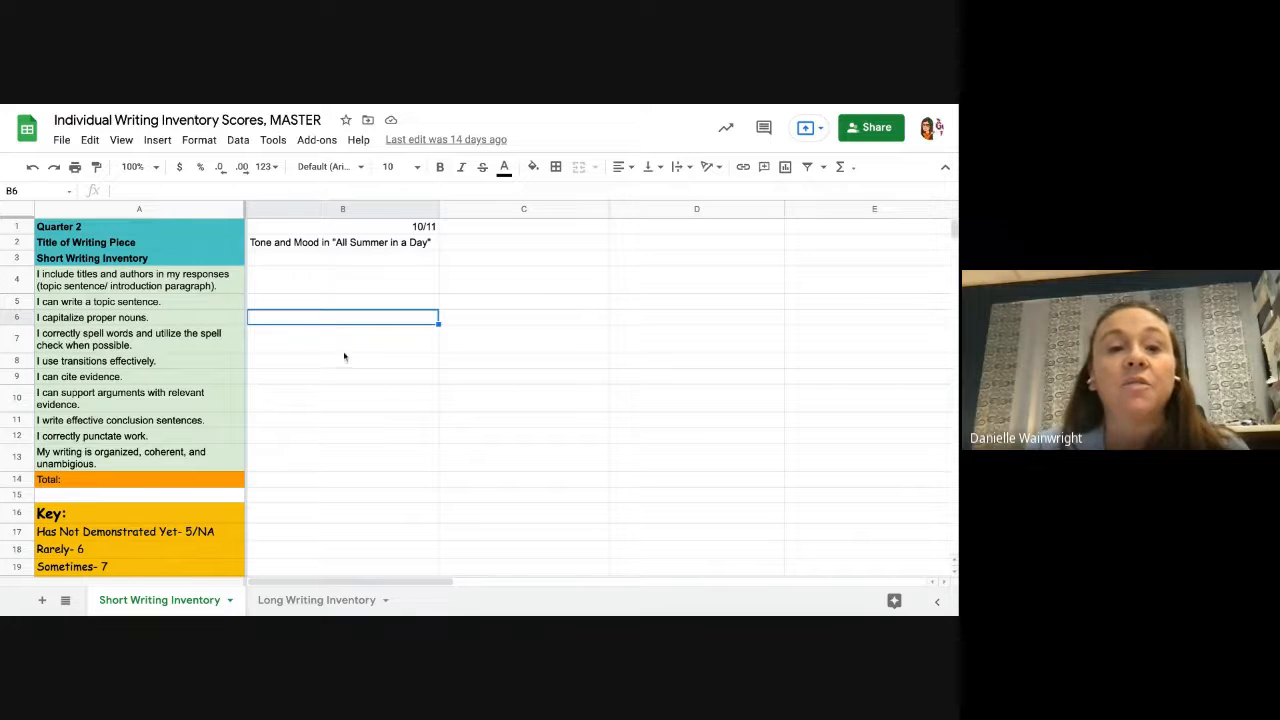
{"action": "left_click", "coordinate": [342, 360]}
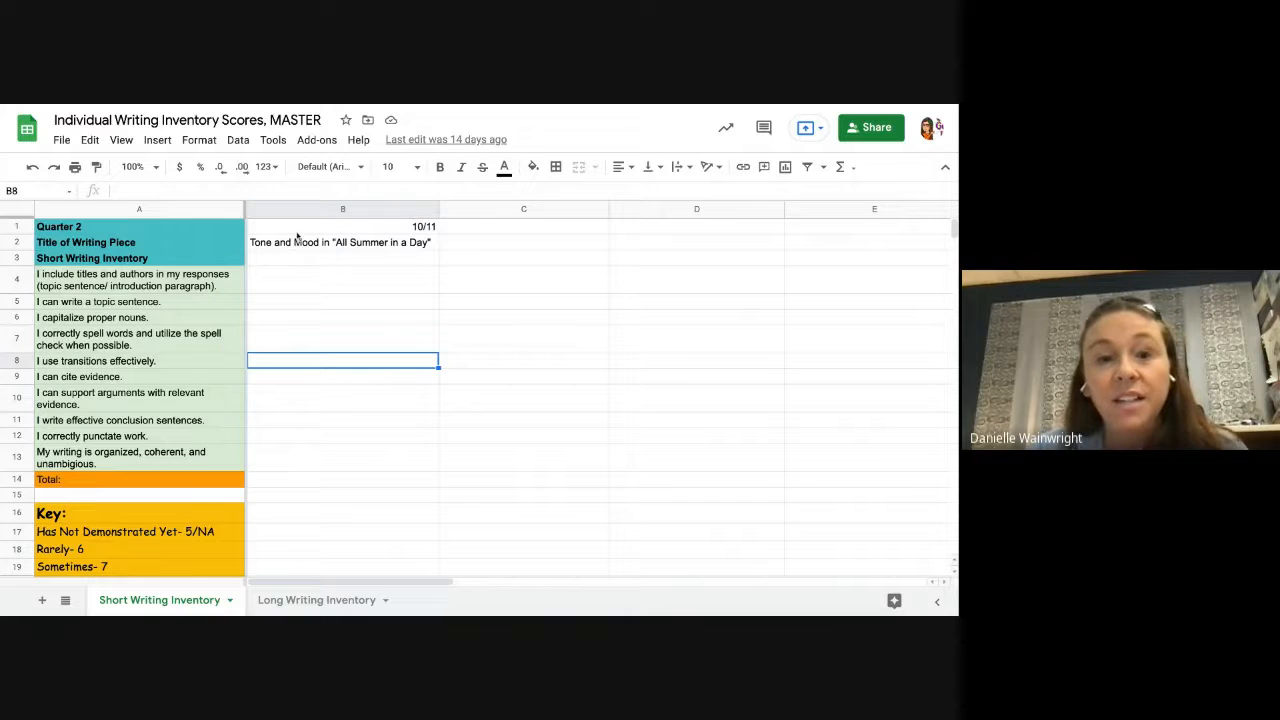
{"action": "left_click", "coordinate": [344, 242]}
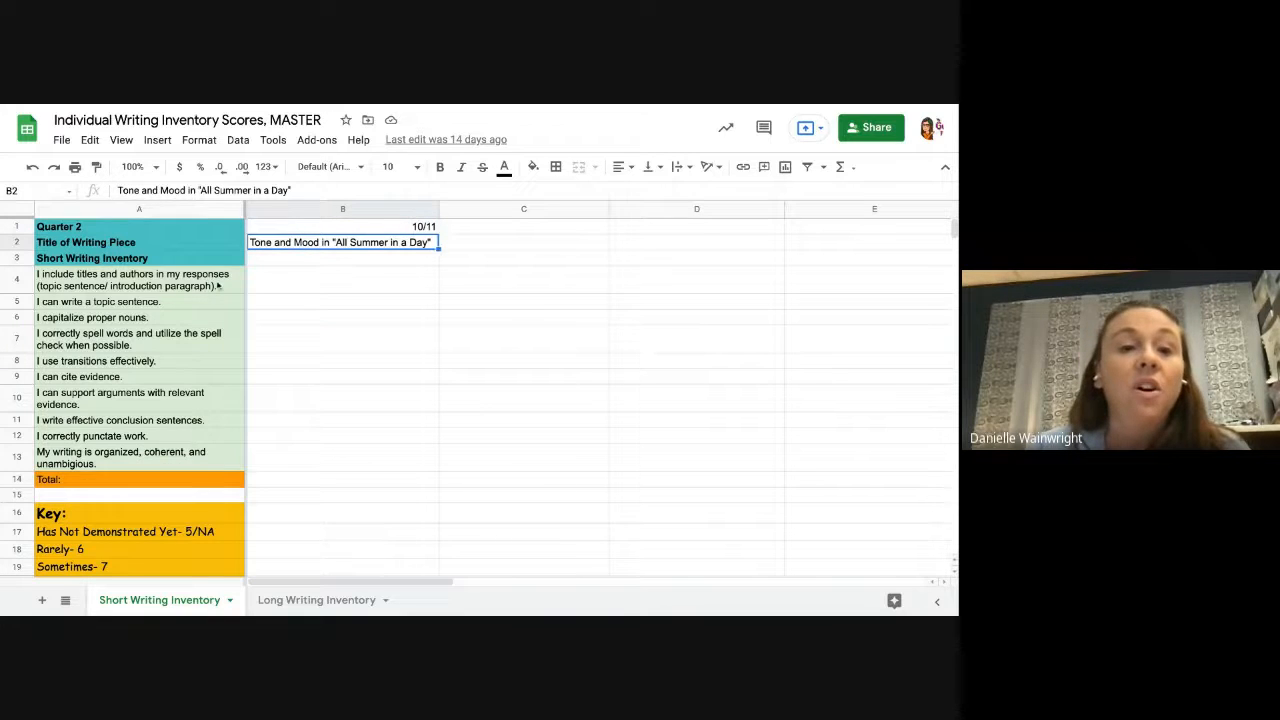
{"action": "left_click", "coordinate": [140, 280]}
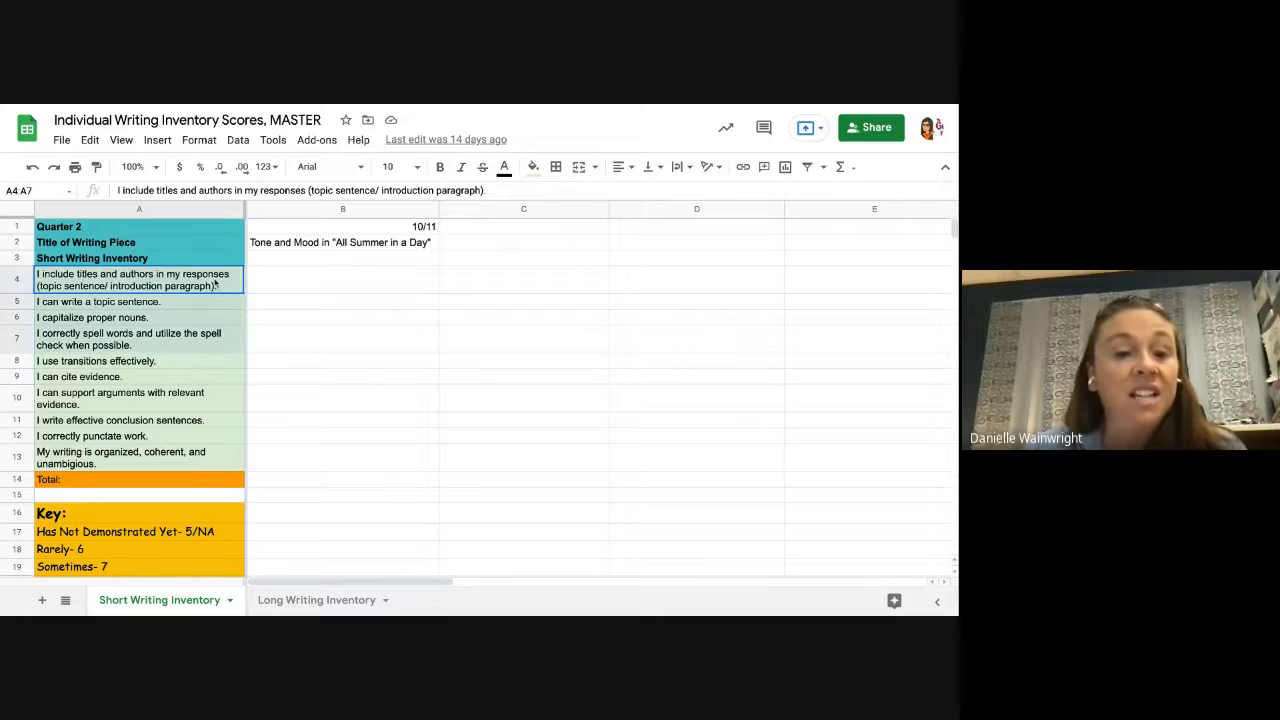
{"action": "left_click", "coordinate": [344, 456]}
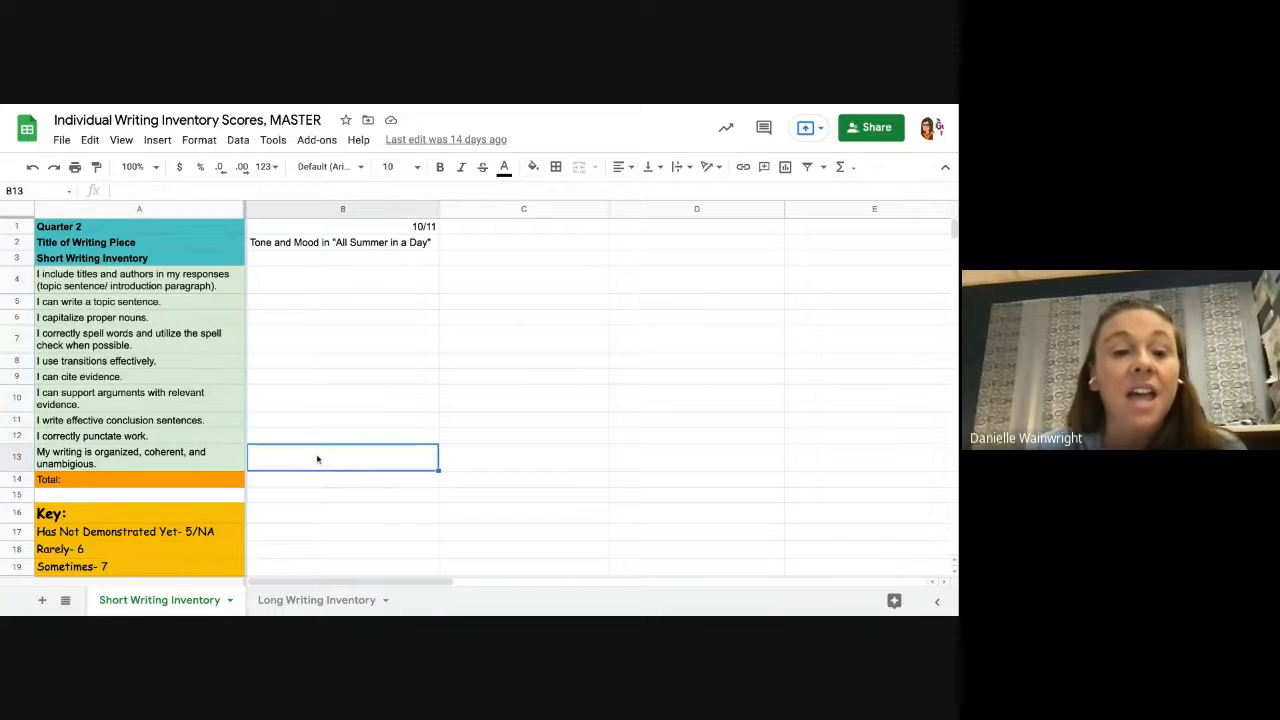
{"action": "scroll", "scroll_direction": "down", "scroll_amount": 3}
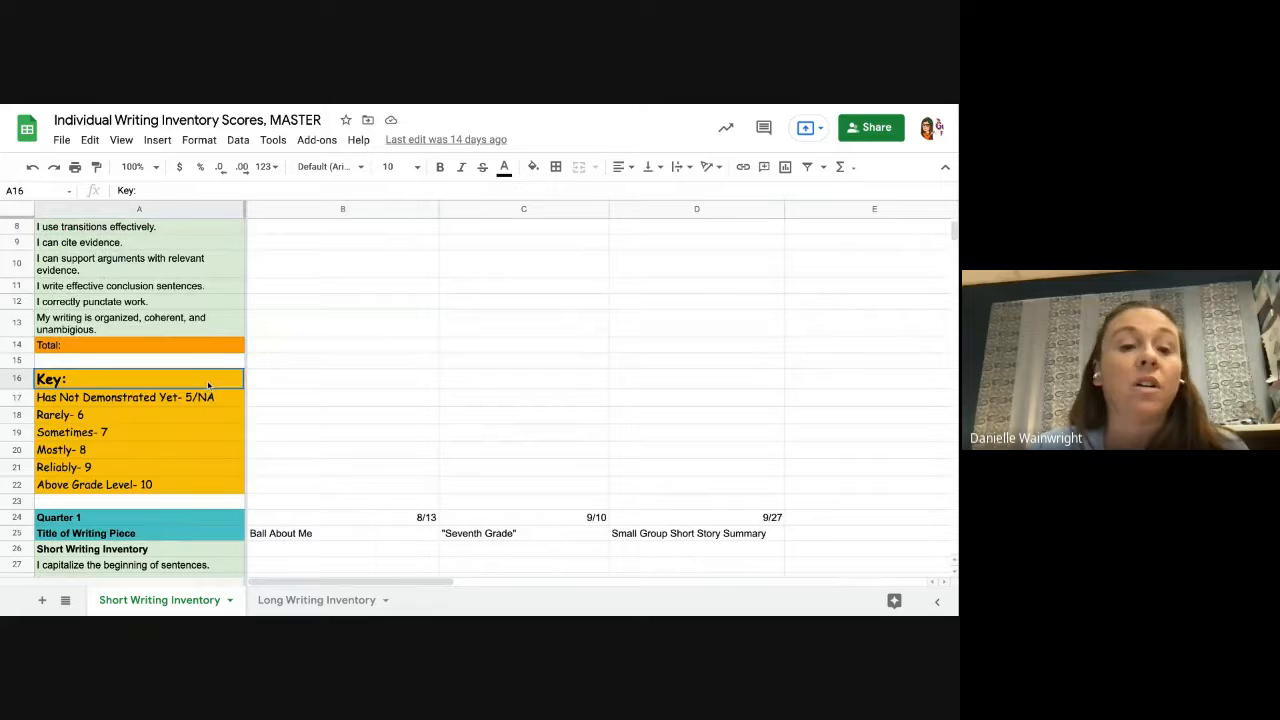
{"action": "left_click", "coordinate": [344, 468]}
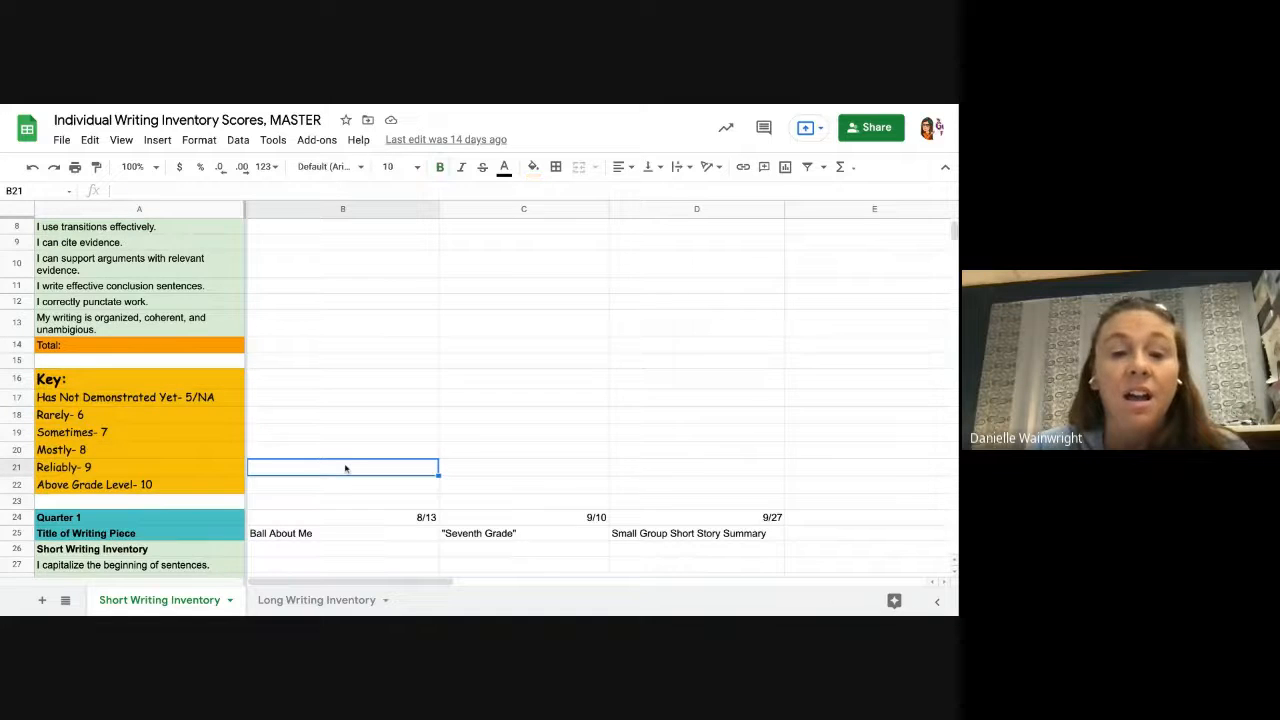
{"action": "scroll", "scroll_direction": "down", "scroll_amount": 3}
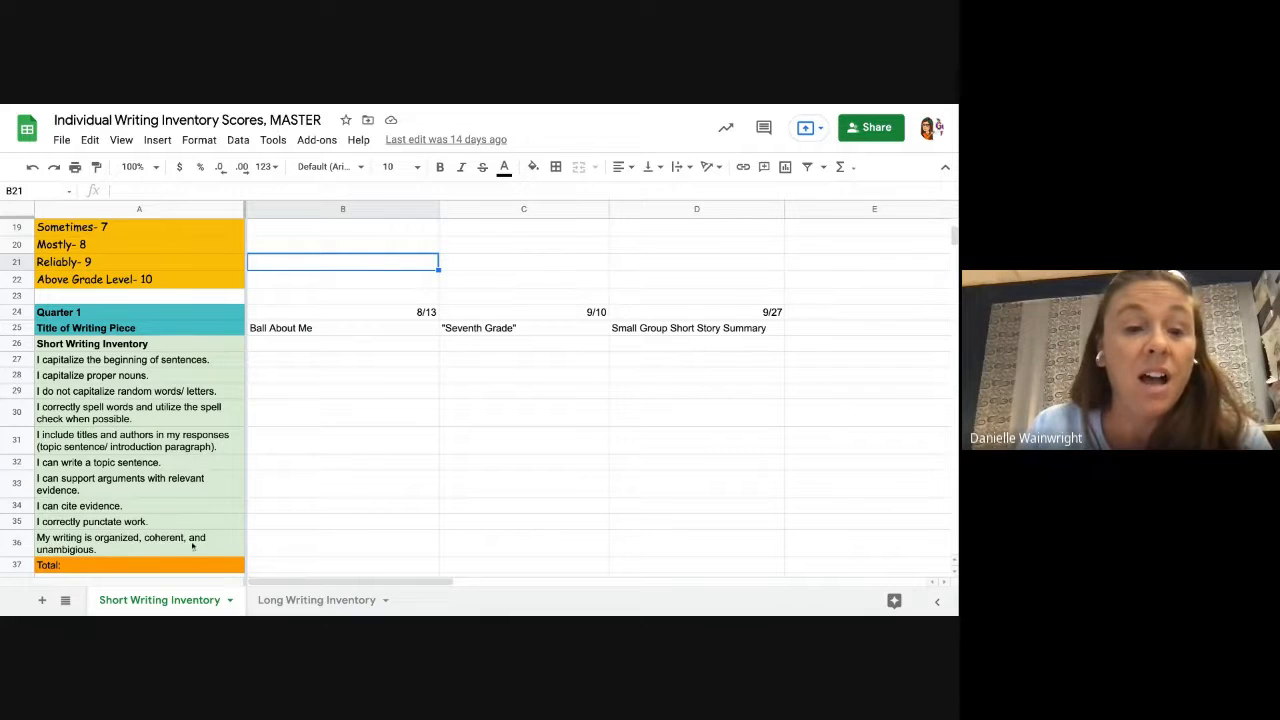
{"action": "left_click", "coordinate": [128, 390]}
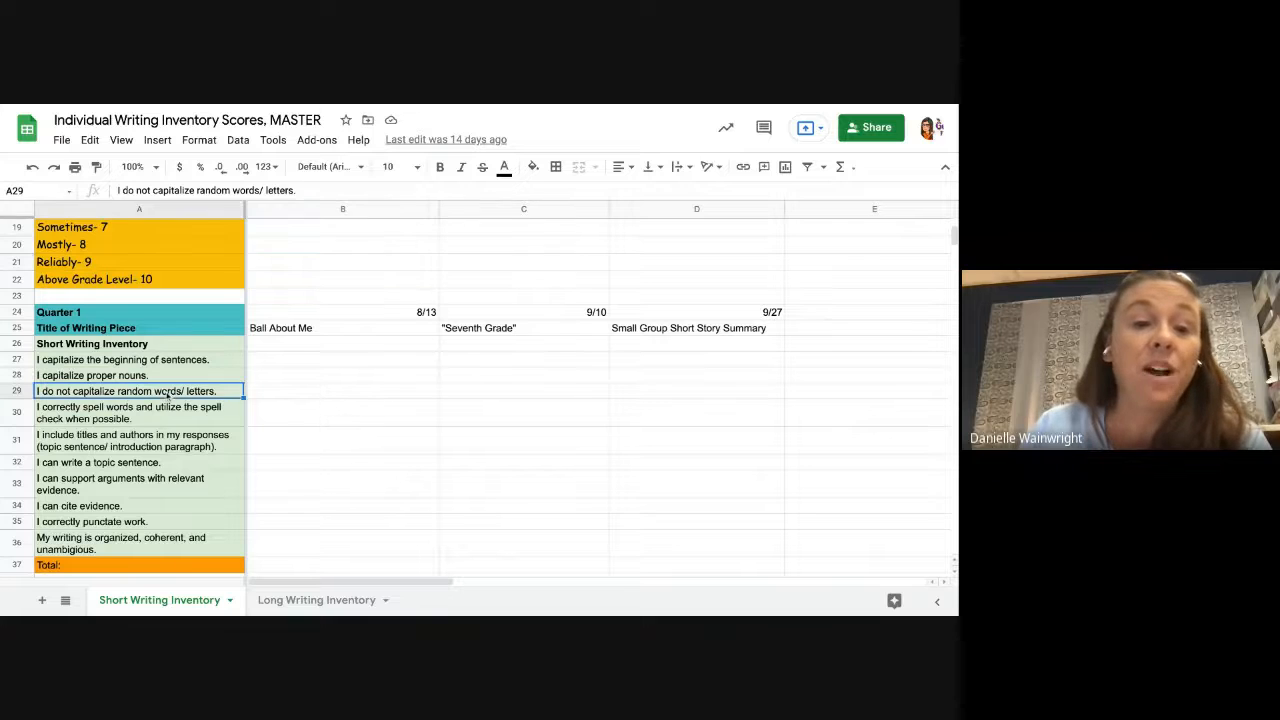
{"action": "left_click", "coordinate": [138, 412]}
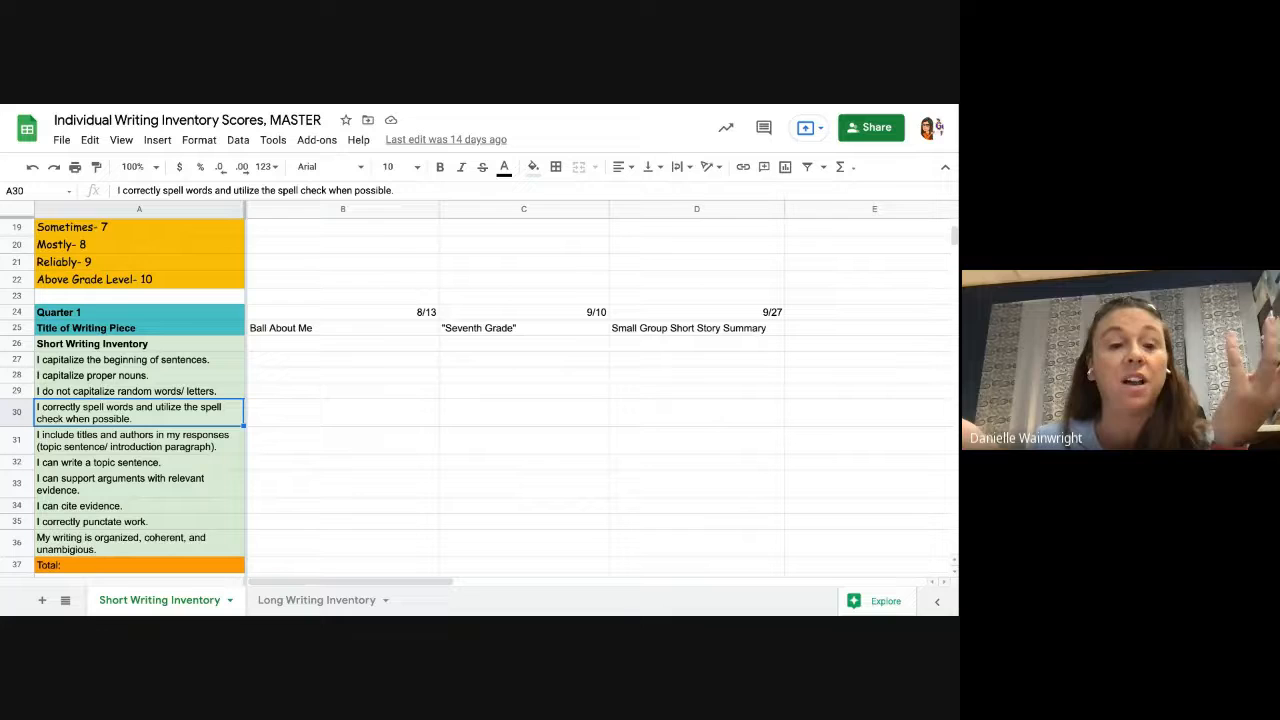
{"action": "scroll", "scroll_direction": "up", "scroll_amount": 3}
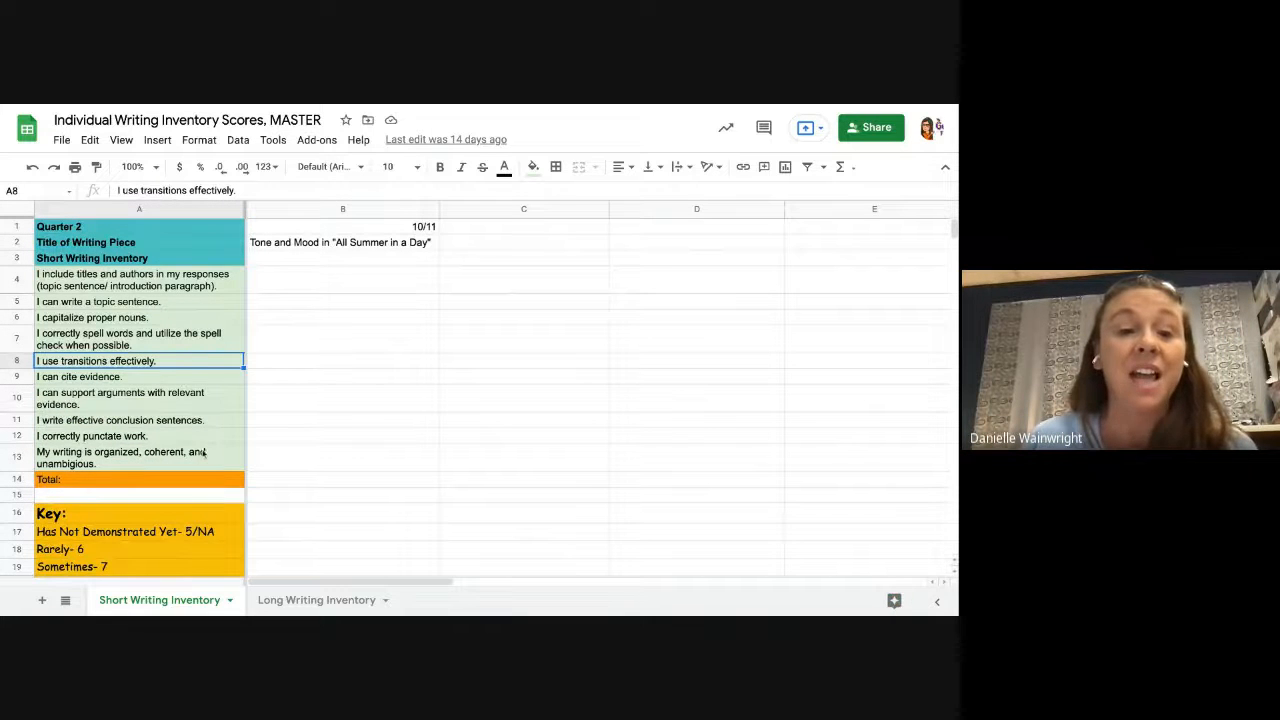
{"action": "left_click", "coordinate": [120, 420]}
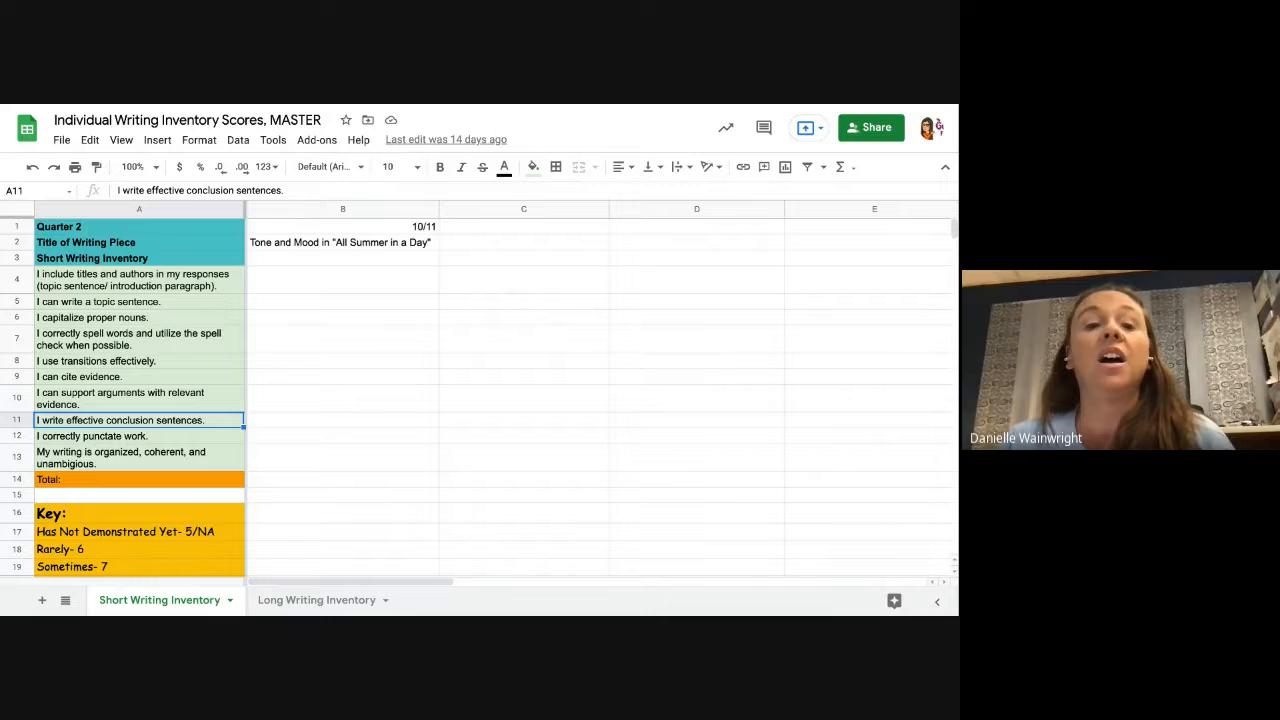
{"action": "left_click", "coordinate": [342, 336]}
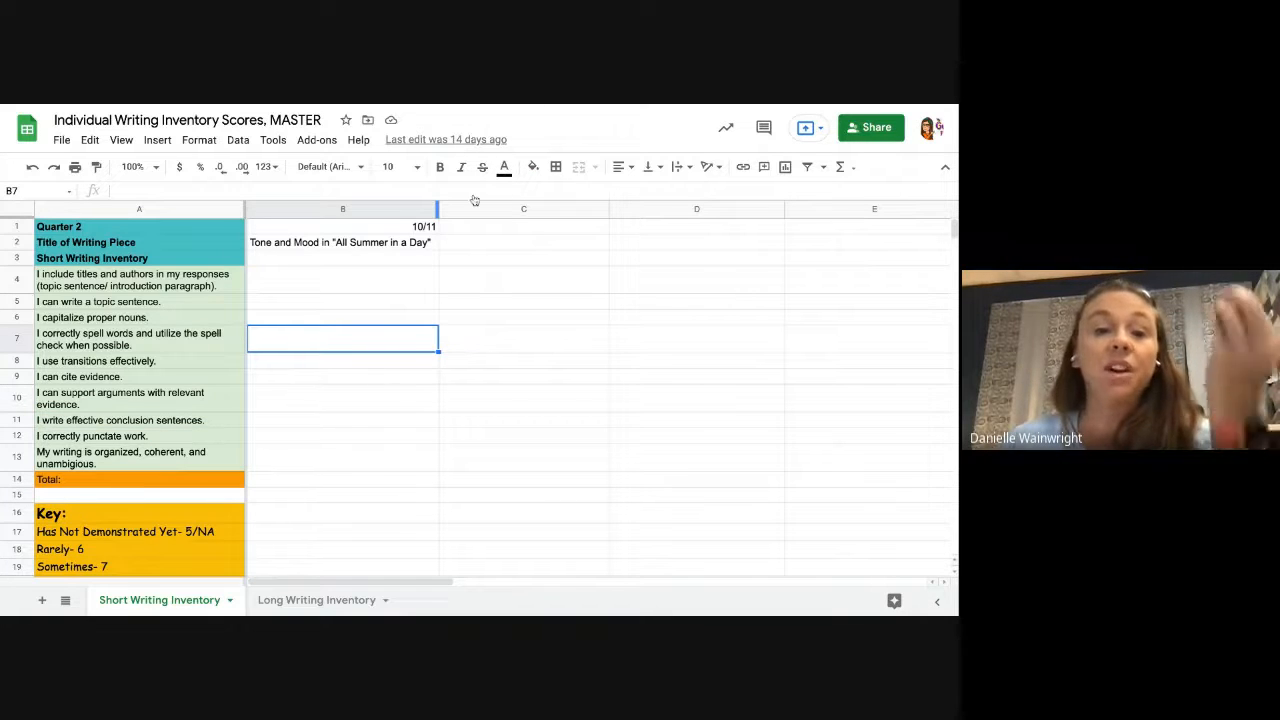
{"action": "mouse_move", "coordinate": [436, 364]}
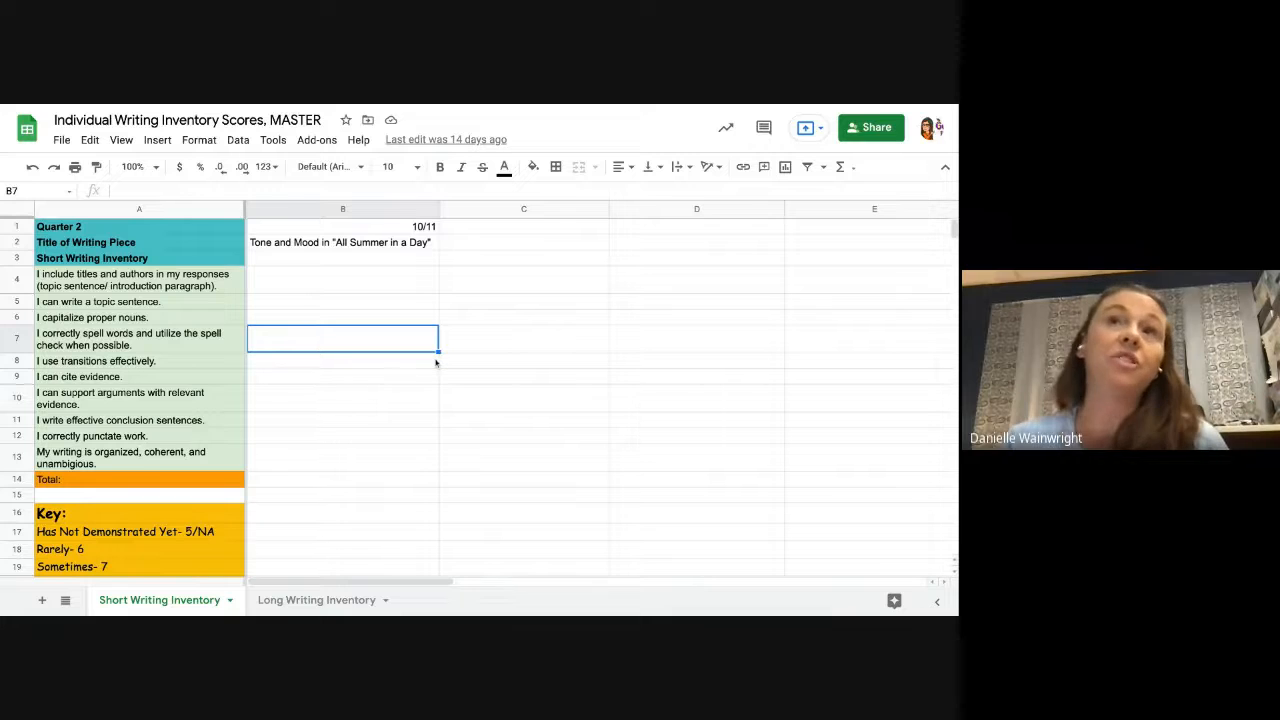